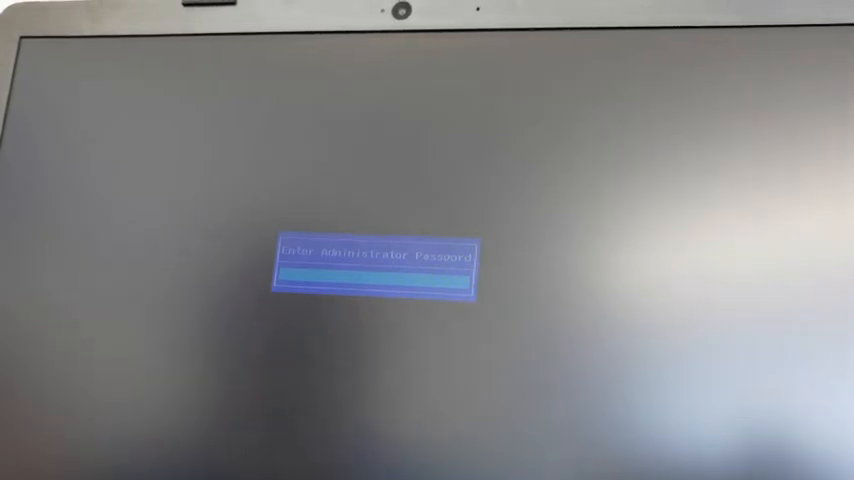
Enter the administrator password at the startup prompt to unlock BIOS setup
{"action": "type", "text": "***"}
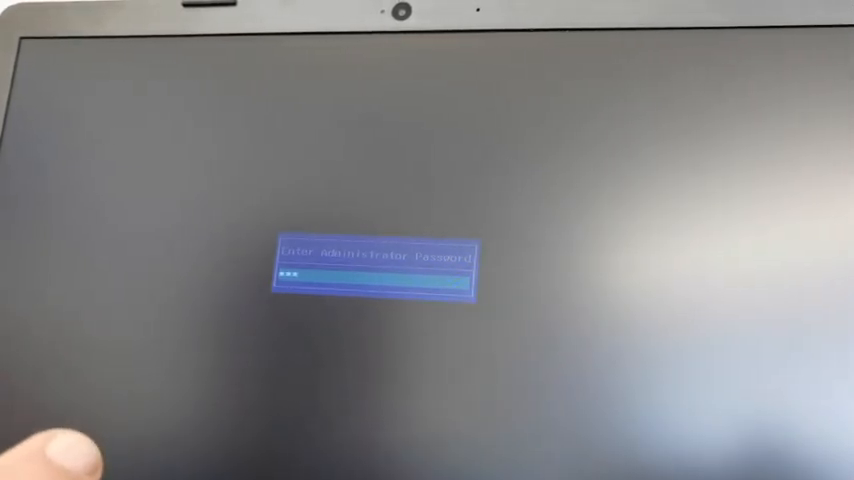
{"action": "type", "text": "*"}
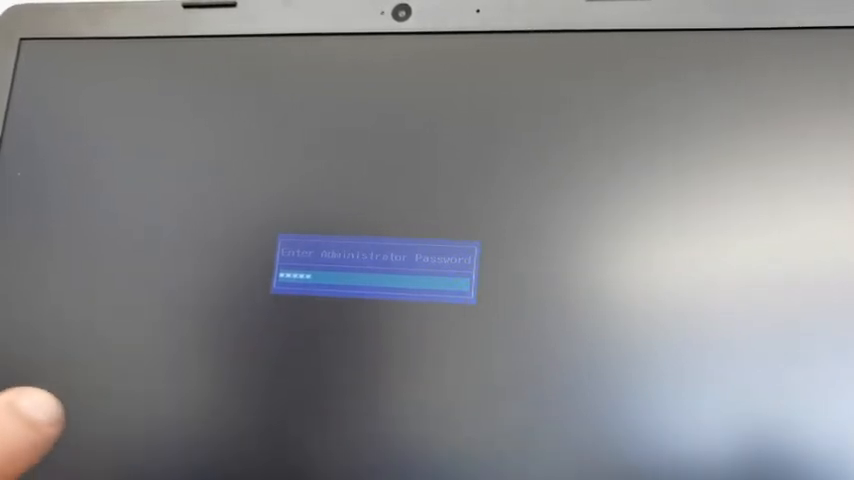
{"action": "type", "text": "**"}
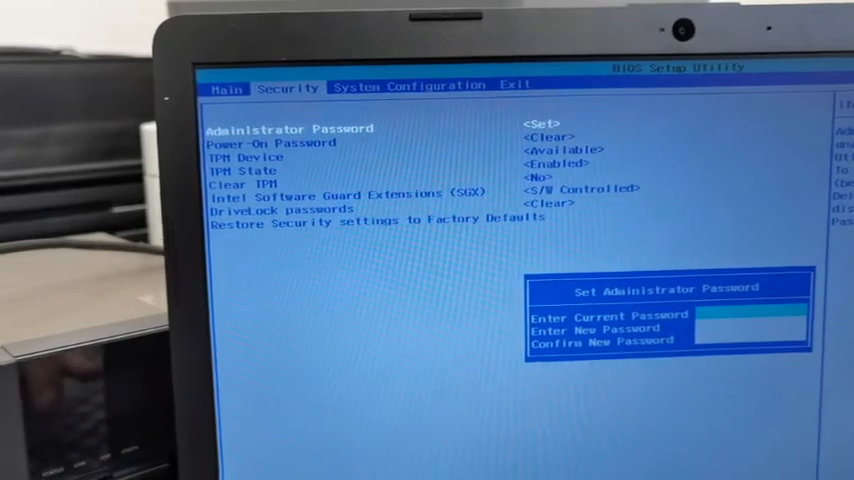
Enter the current admin password with blank new fields so the password shows as Clear, and dismiss the saved notice
{"action": "type", "text": "***"}
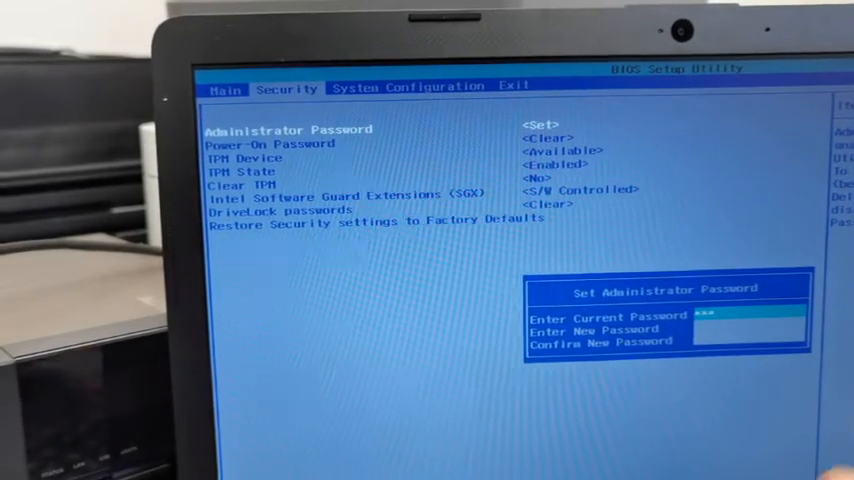
{"action": "type", "text": "*"}
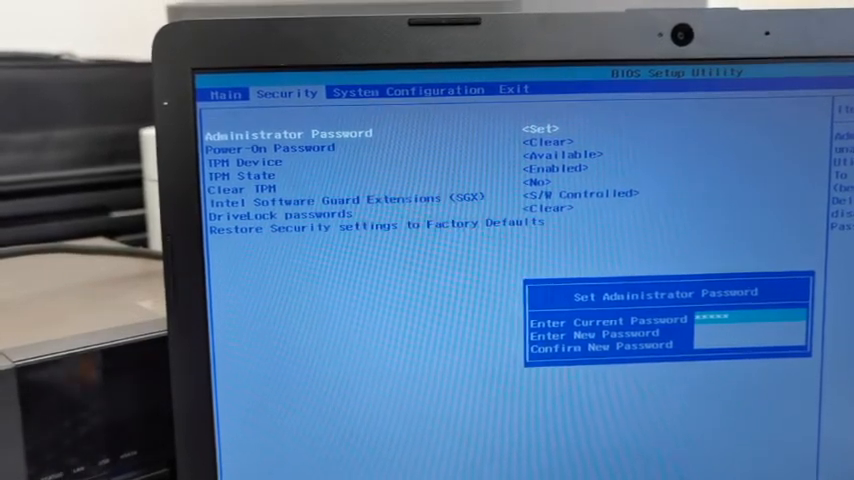
{"action": "type", "text": "*"}
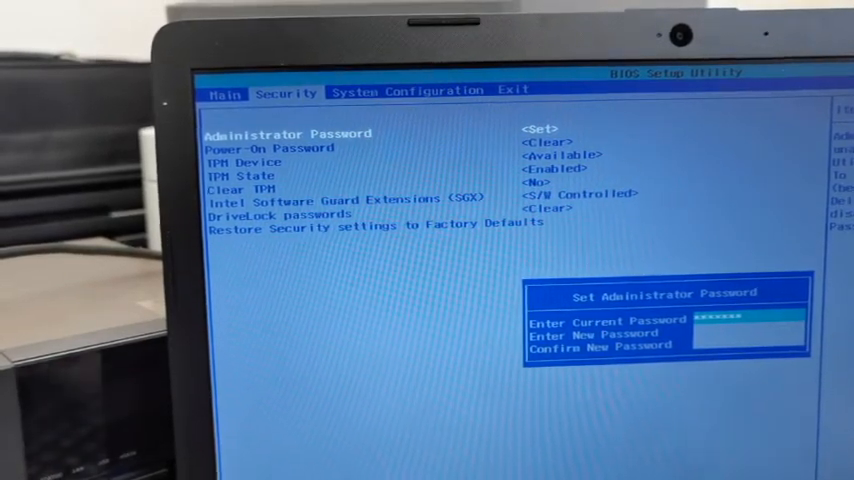
{"action": "type", "text": "*"}
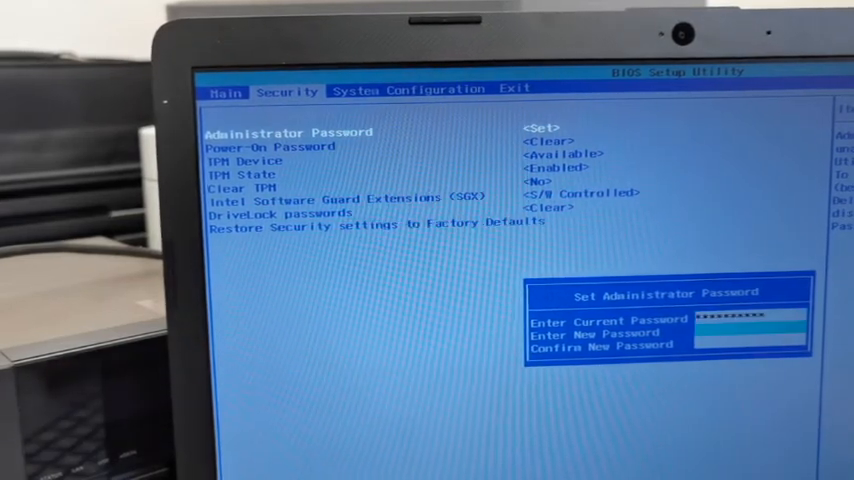
{"action": "key", "text": "enter"}
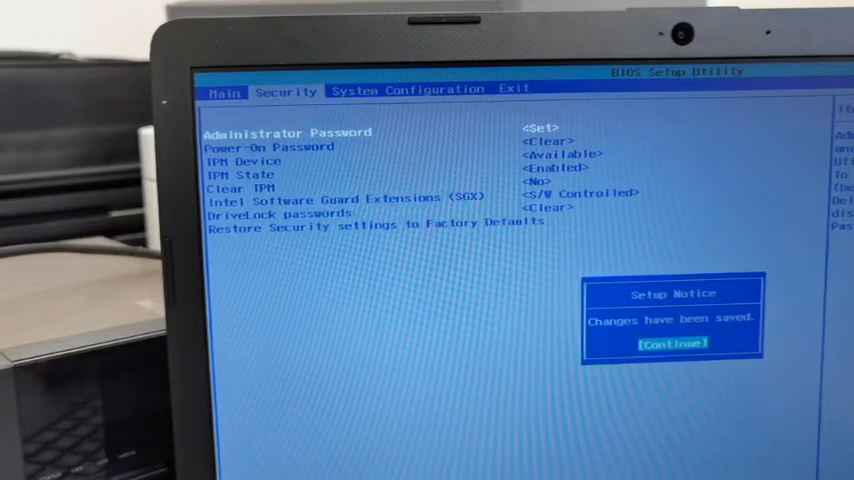
{"action": "left_click", "coordinate": [672, 342]}
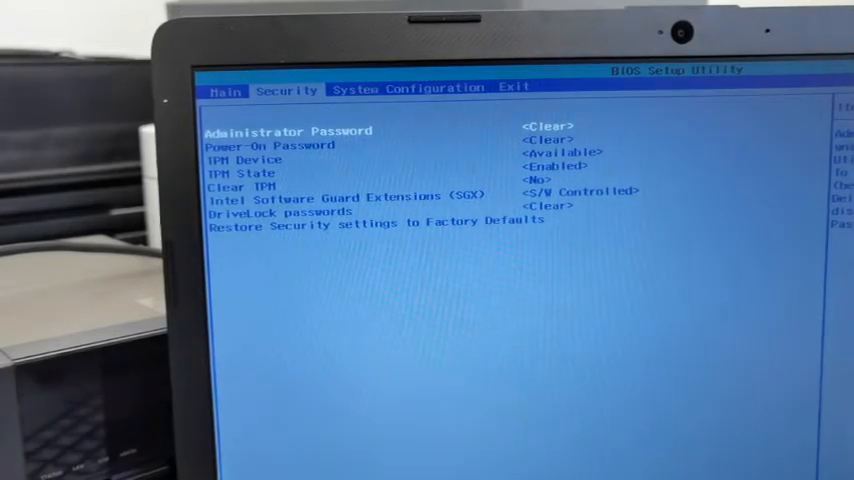
In System Configuration boot options, set Network Boot to Enabled and move down toward Legacy Support
{"action": "left_click", "coordinate": [408, 88]}
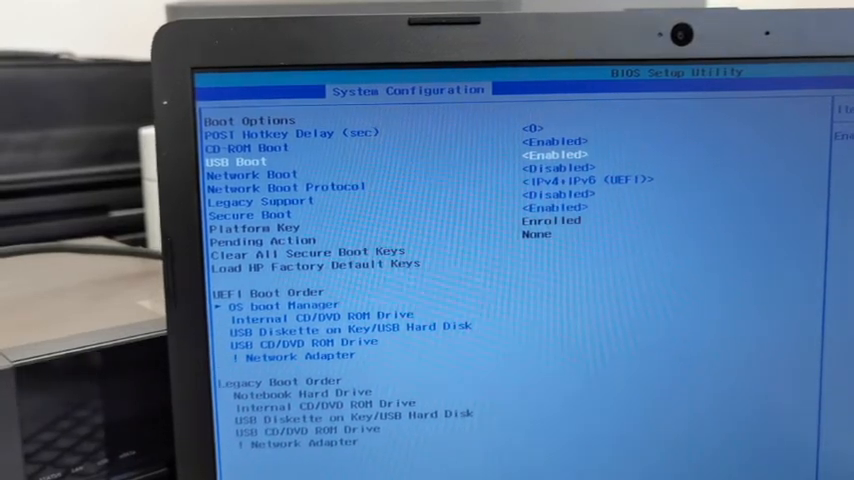
{"action": "key", "text": "Down"}
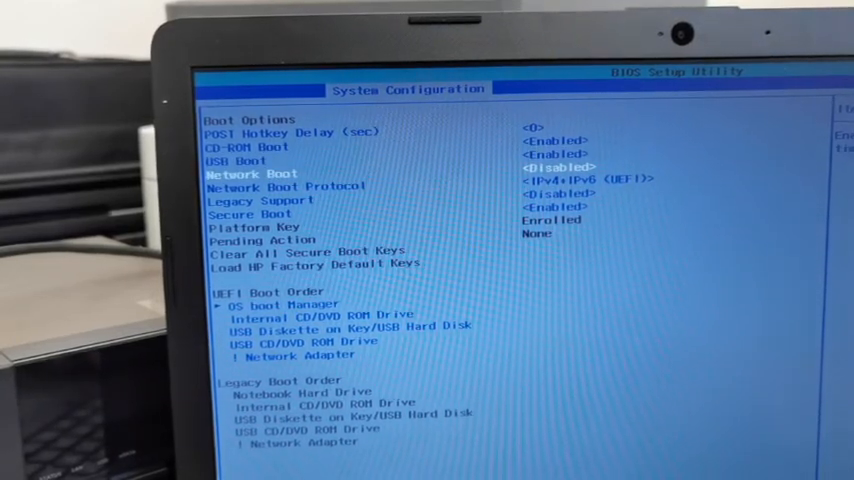
{"action": "key", "text": "Down"}
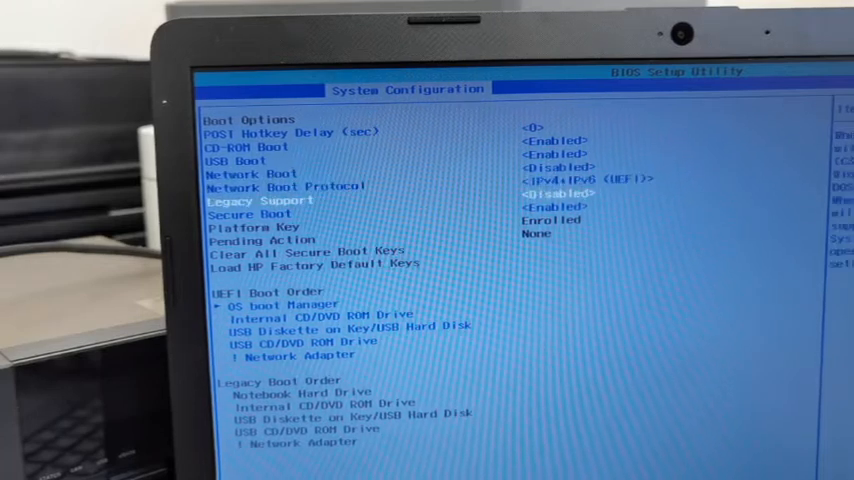
{"action": "key", "text": "up"}
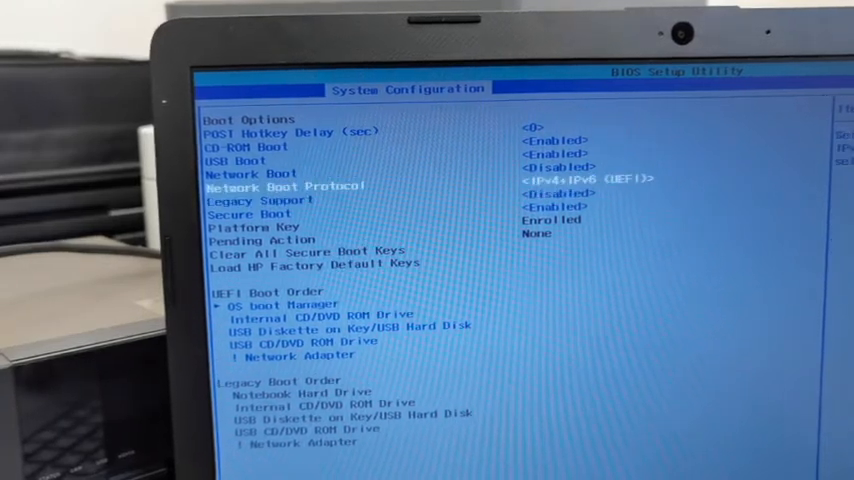
{"action": "key", "text": "up"}
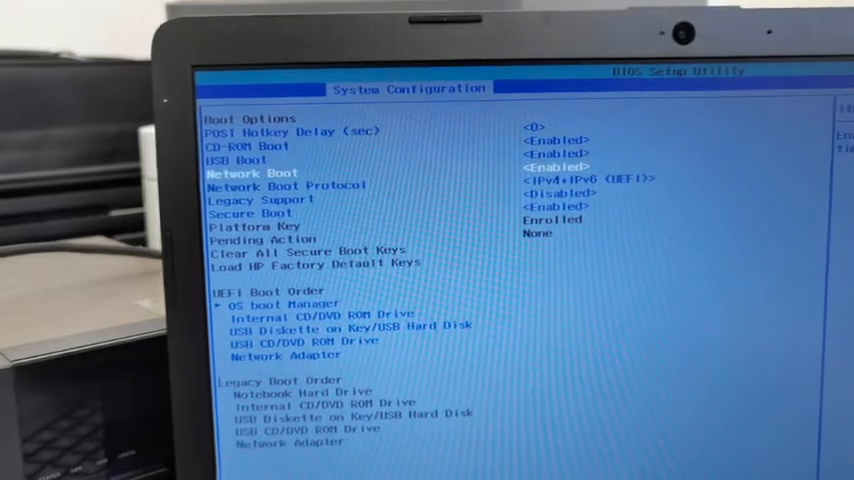
{"action": "key", "text": "Down"}
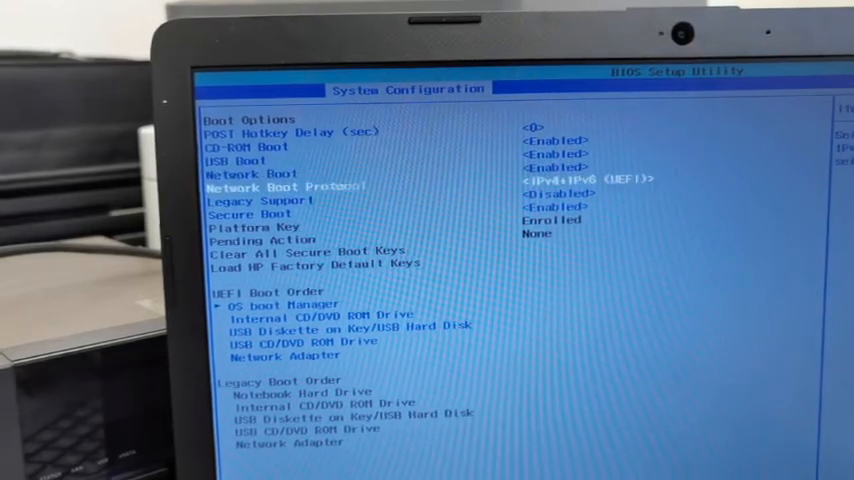
{"action": "key", "text": "Down"}
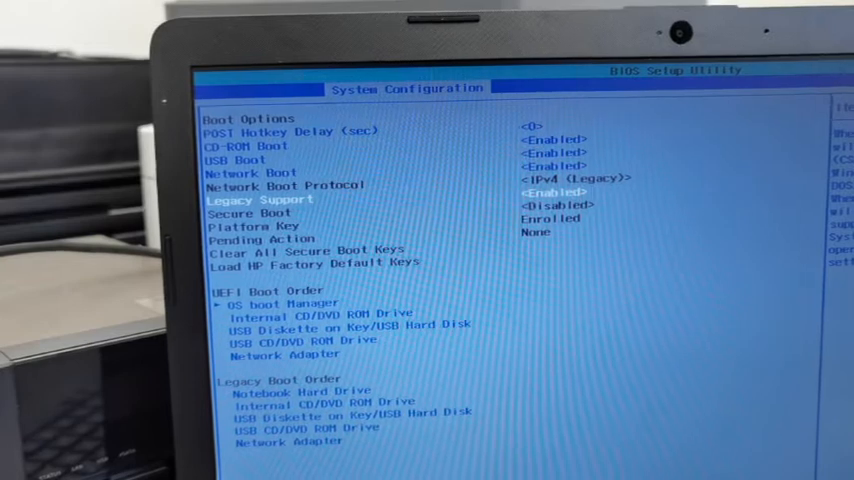
Set Legacy Support to Enabled, leaving Secure Boot off and Network Boot Protocol on IPv4 (Legacy)
{"action": "key", "text": "Down"}
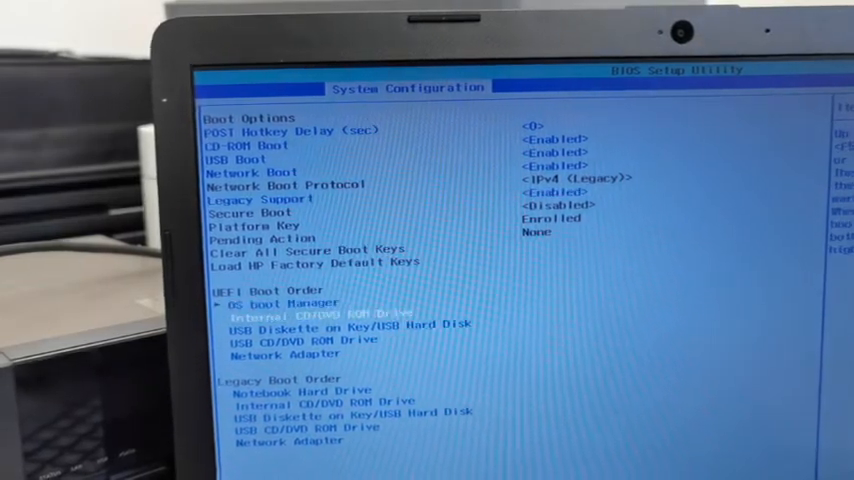
{"action": "key", "text": "Down"}
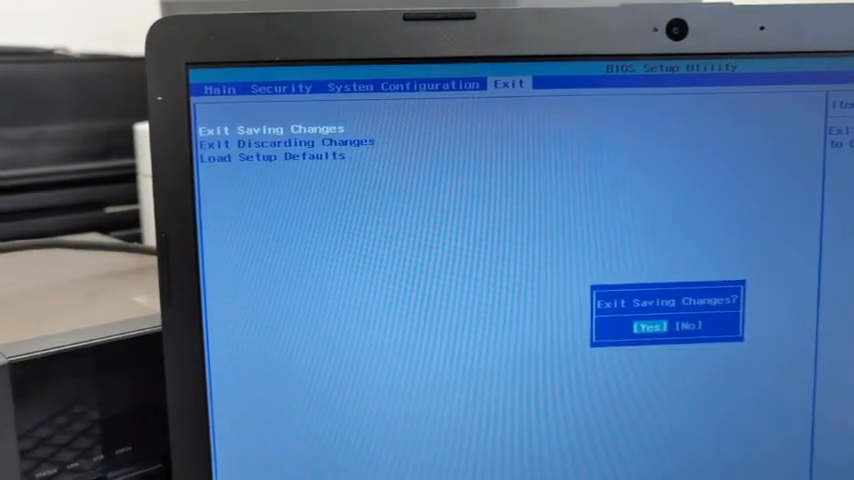
Confirm Exit Saving Changes so the system restarts into the boot mode change prompt
{"action": "left_click", "coordinate": [648, 328]}
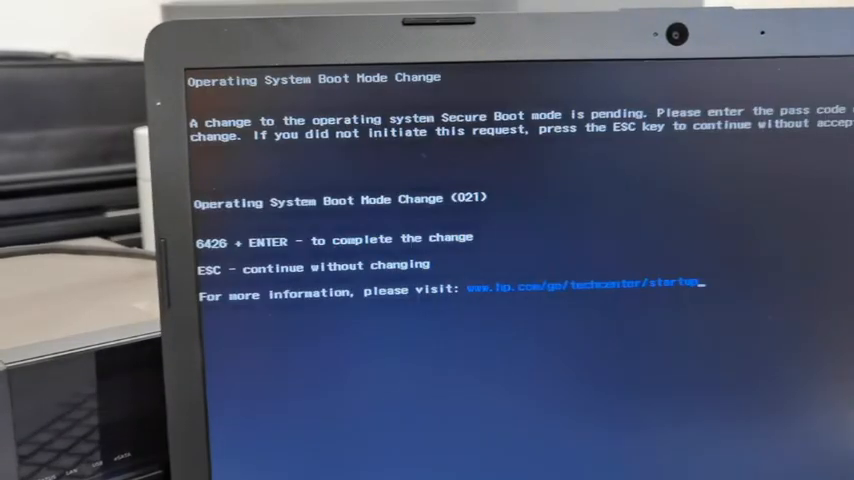